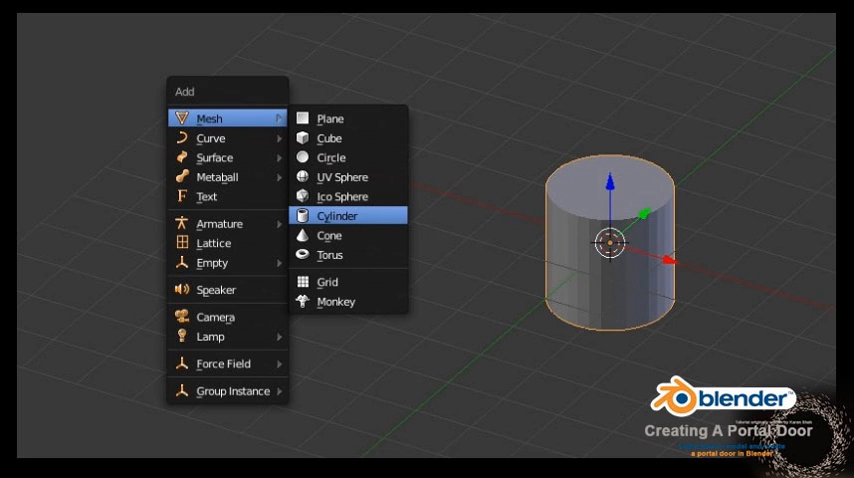
- Add a cylinder mesh as the starting shape for the portal ring
click(336, 216)
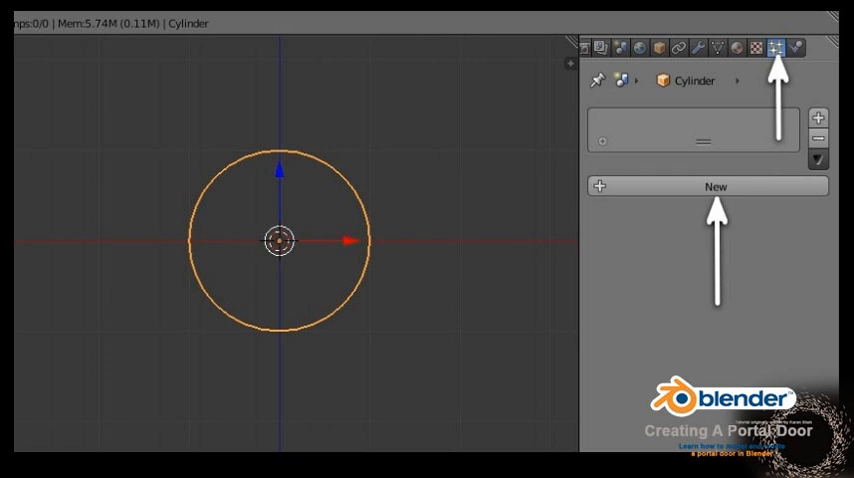
- Create a new particle system on the cylinder with Gravity field weight 0
click(716, 186)
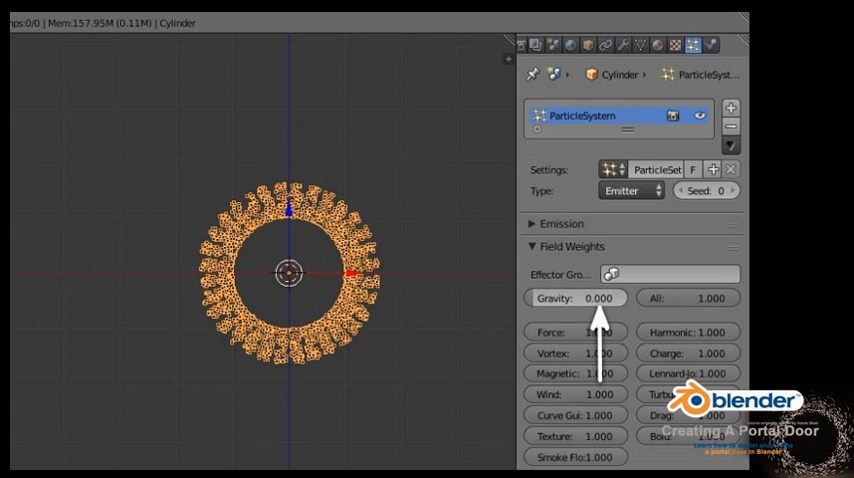
click(564, 224)
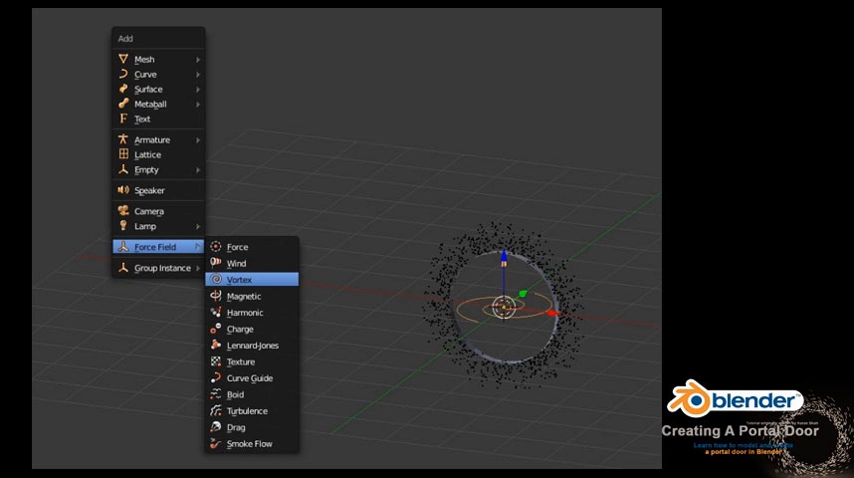
- Add a Vortex force field so the particles swirl around the ring
click(242, 280)
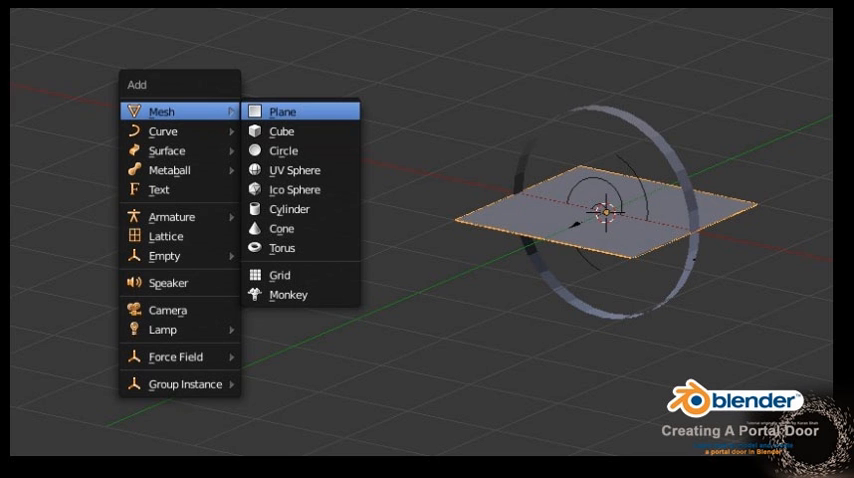
- Add a plane mesh as the ground beneath the upright ring
click(282, 112)
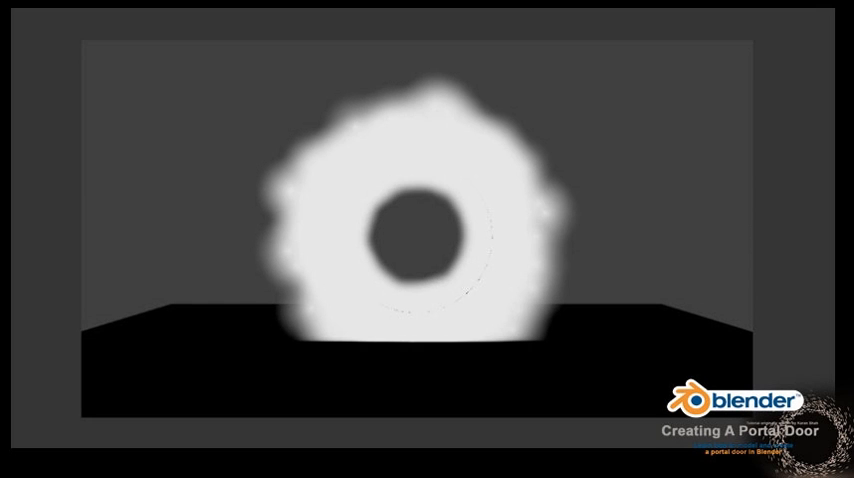
click(690, 20)
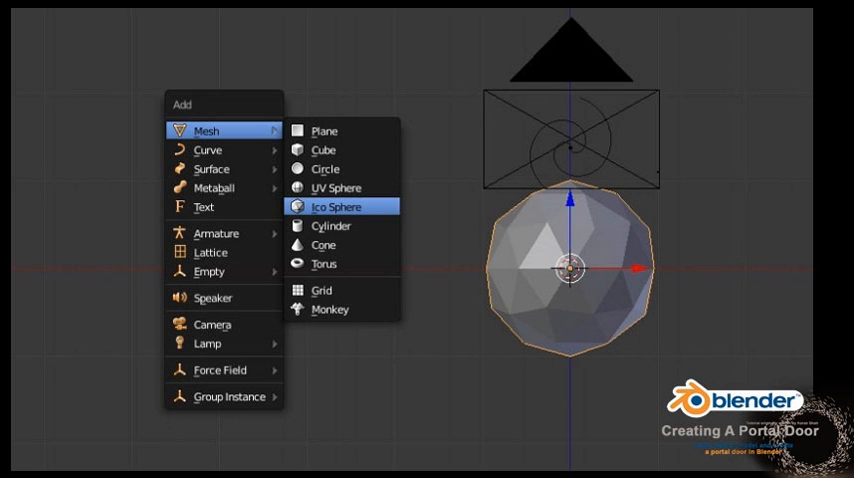
- Add an ico sphere mesh below the portal ring
click(336, 206)
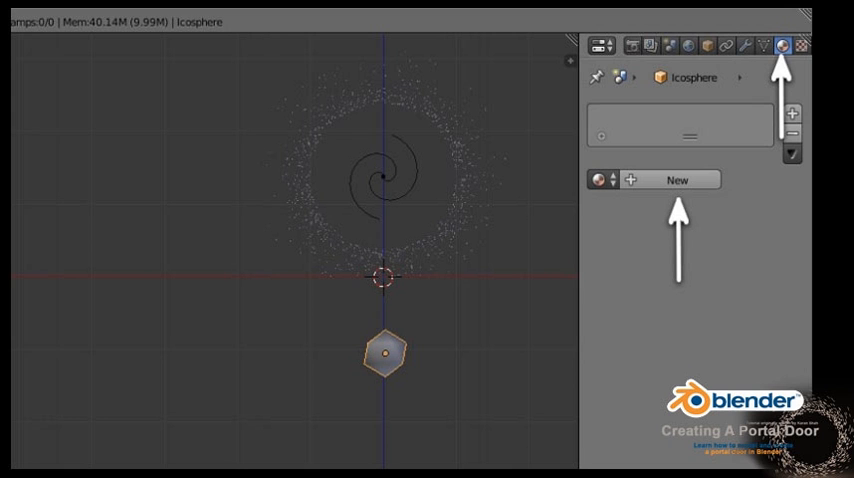
- Create an Emission material with strength 10 and an orange colour on the ico sphere
click(678, 180)
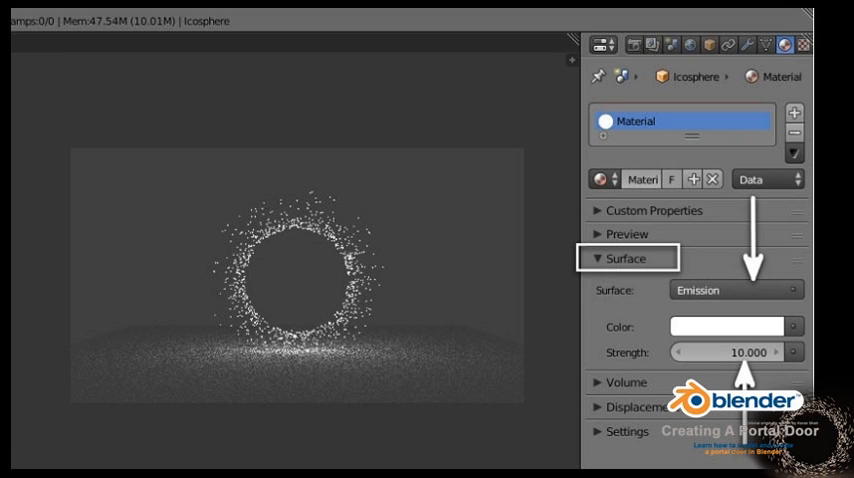
click(720, 326)
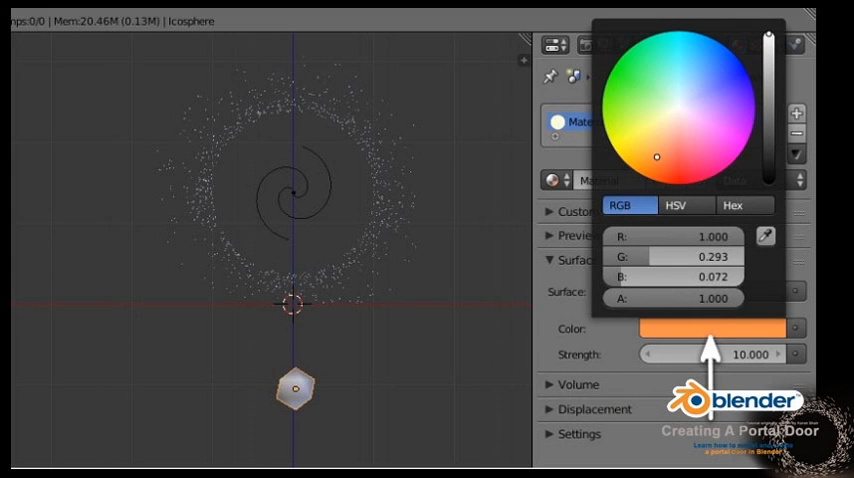